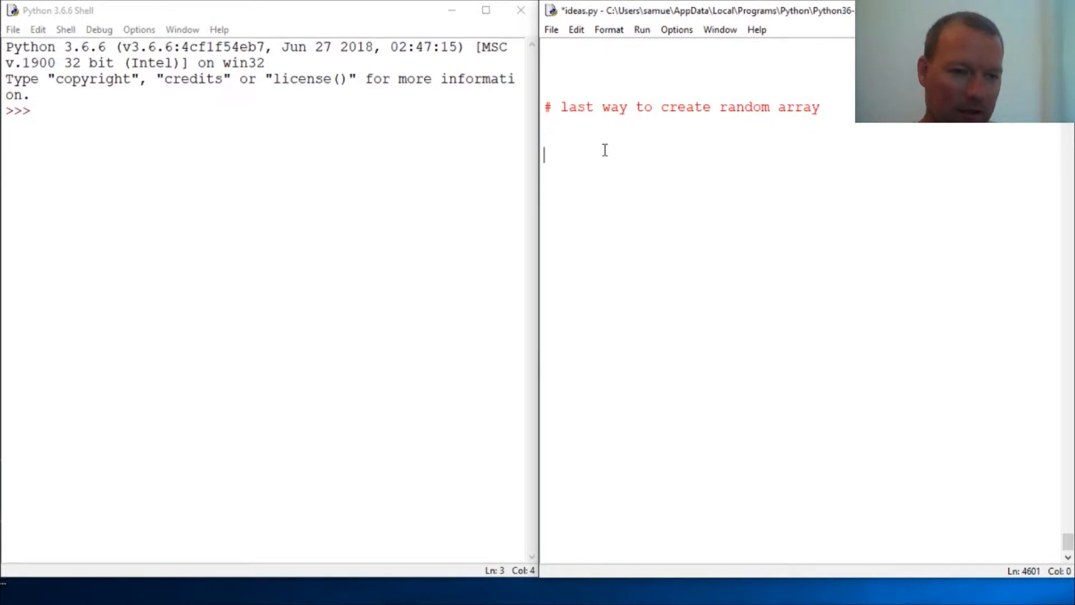
Add the line 'import numpy as np' beneath the random-array comment in ideas.py
text(import)
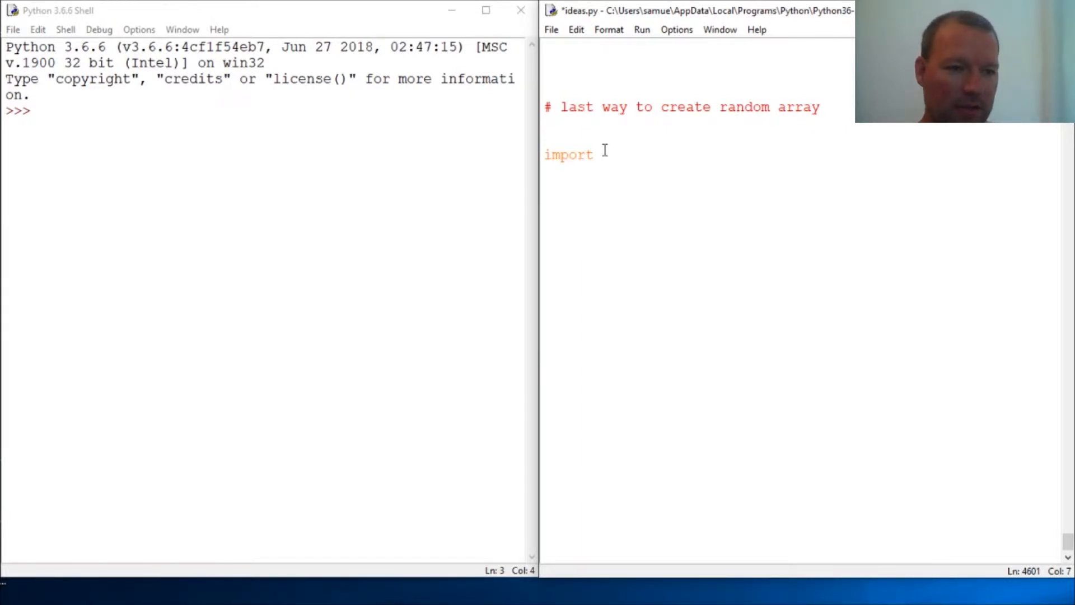
text(numpy)
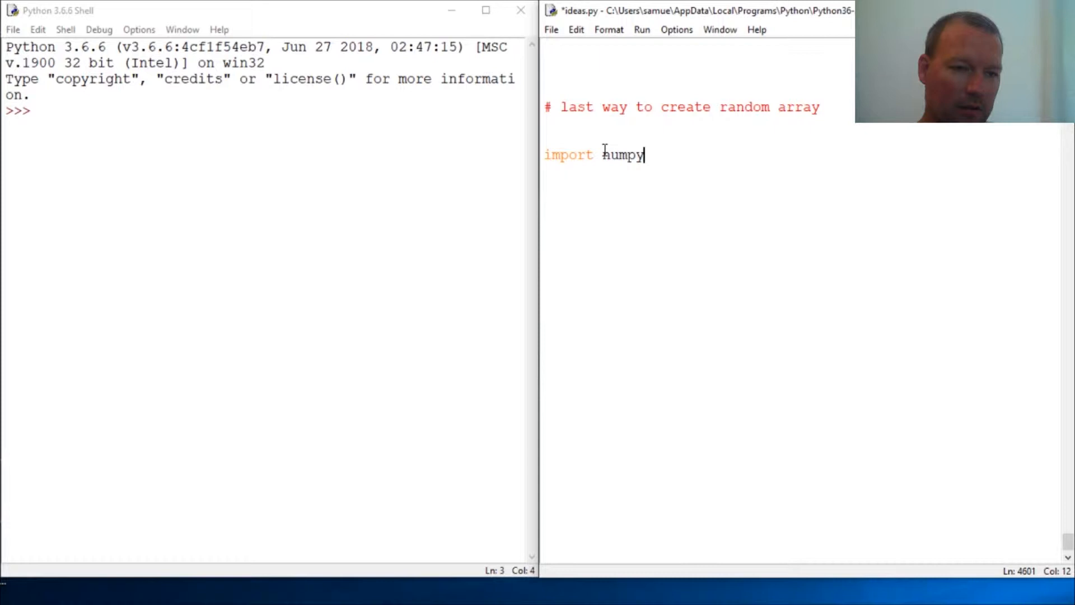
text(as np)
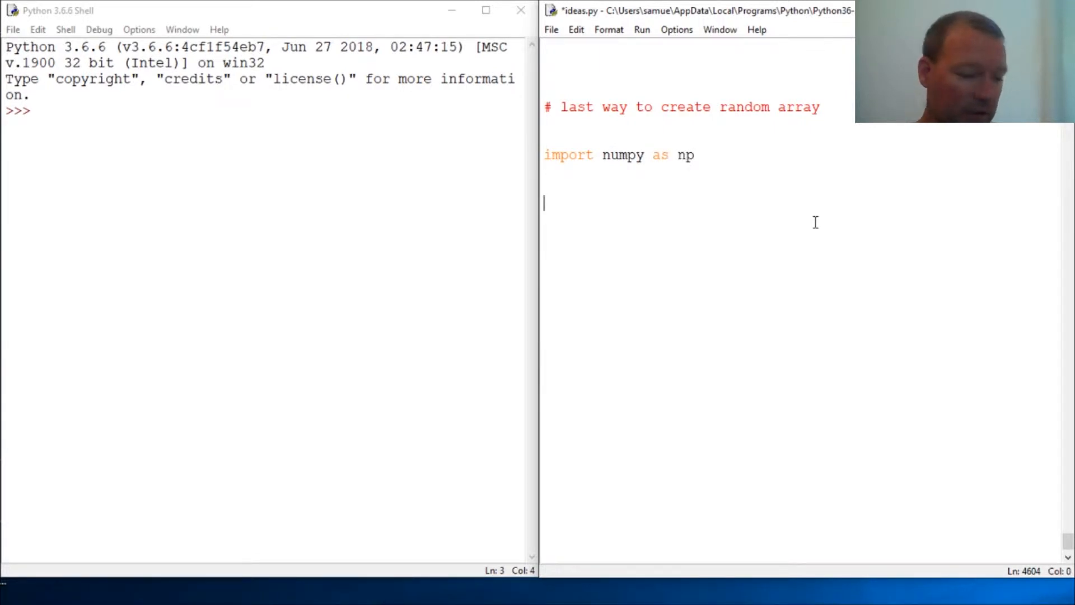
mouse_move(671, 239)
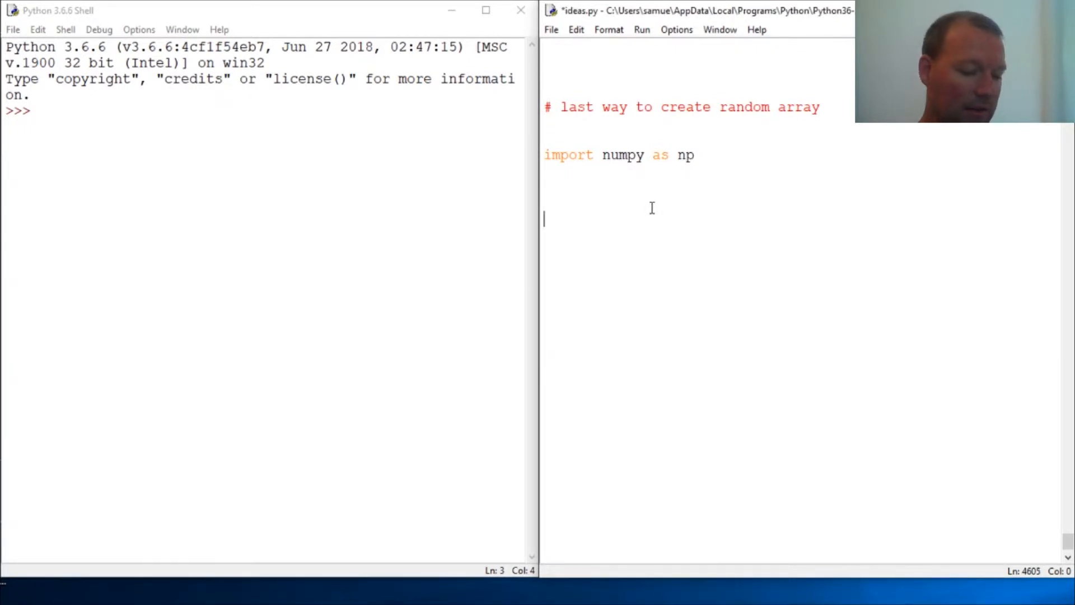
text(x=)
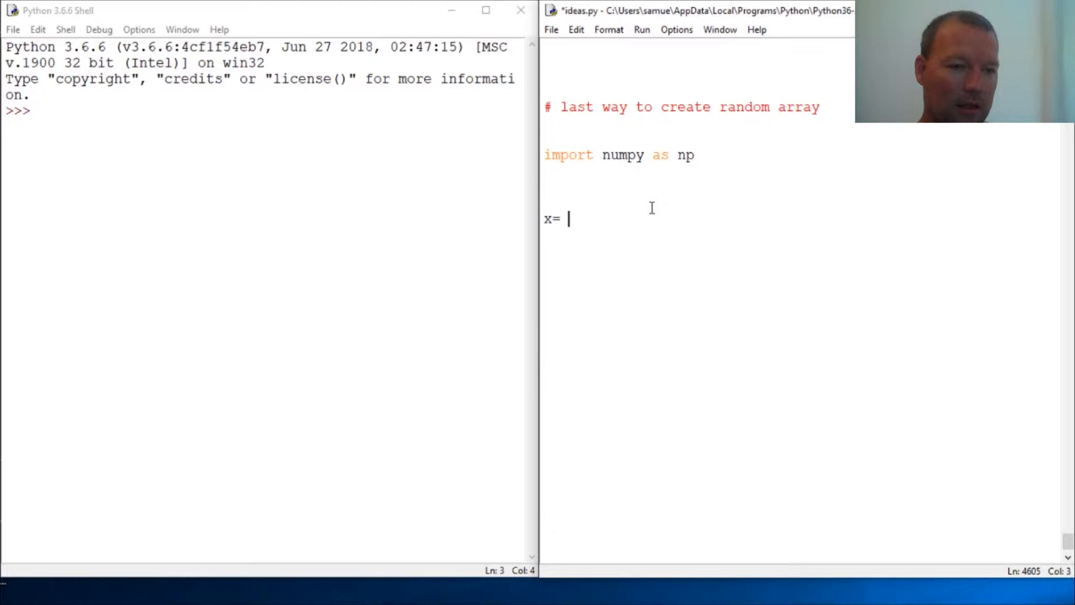
text(=)
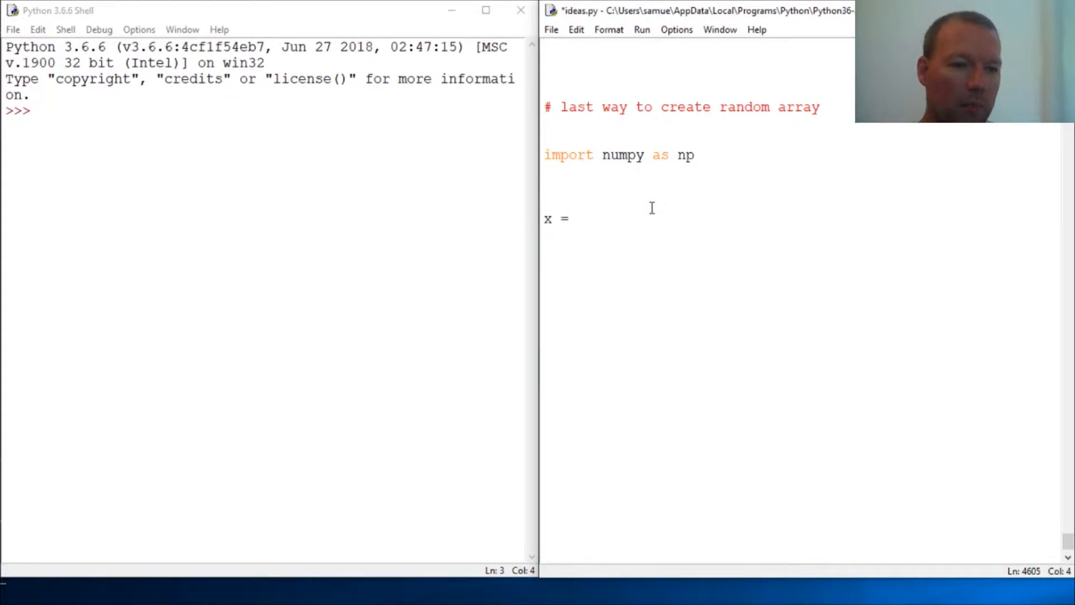
click(578, 218)
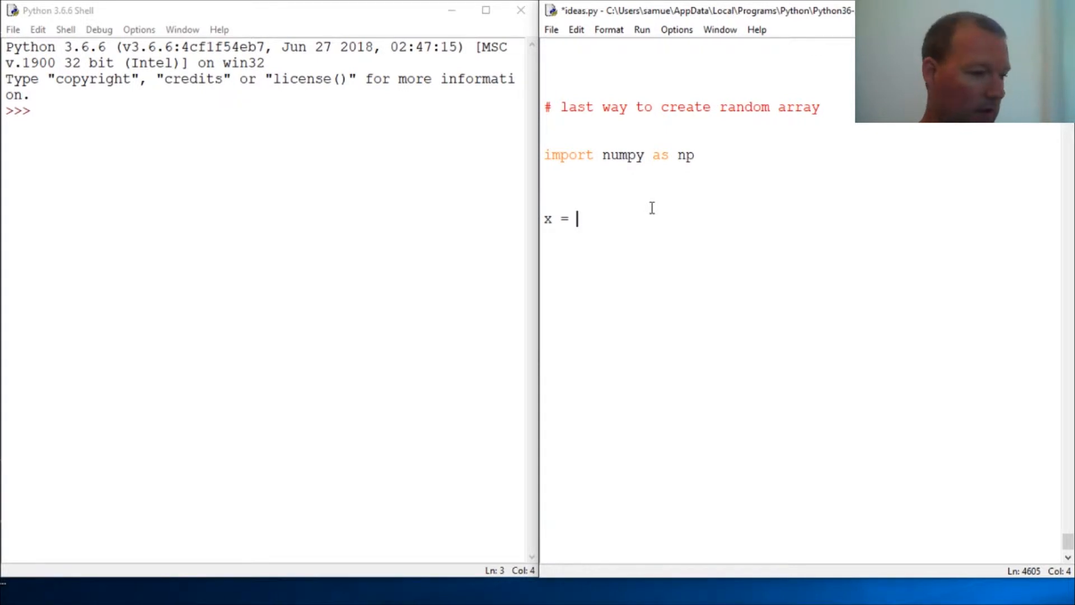
text(np.)
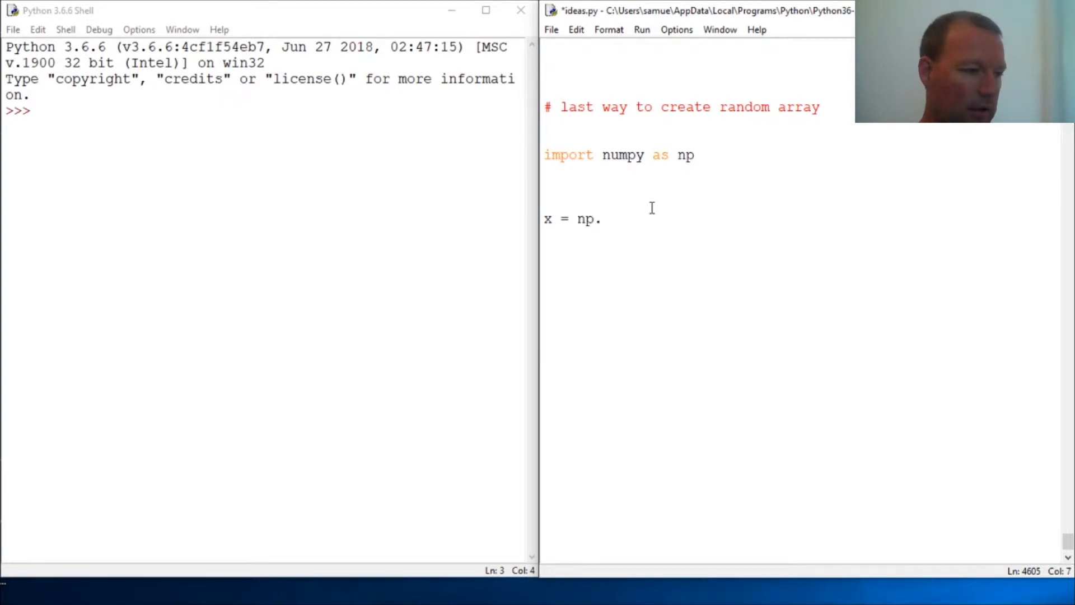
text(rand)
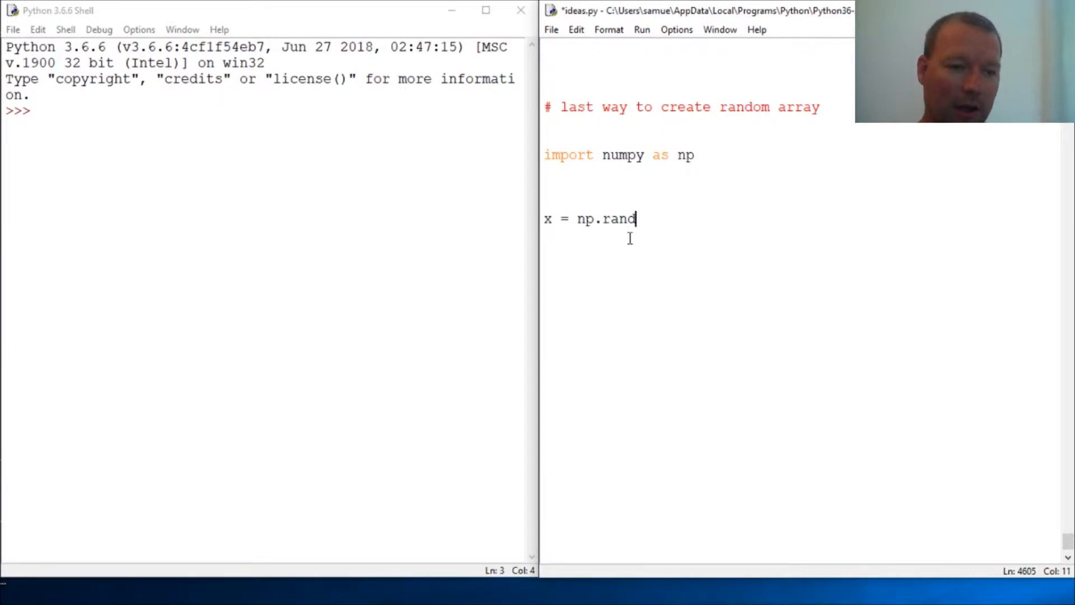
mouse_move(663, 218)
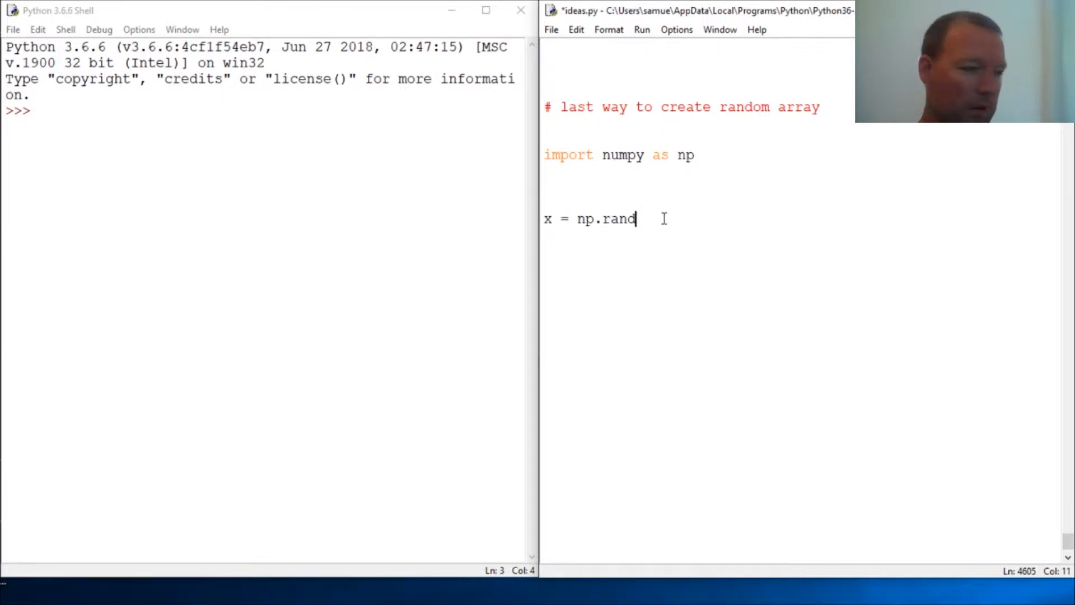
text(om)
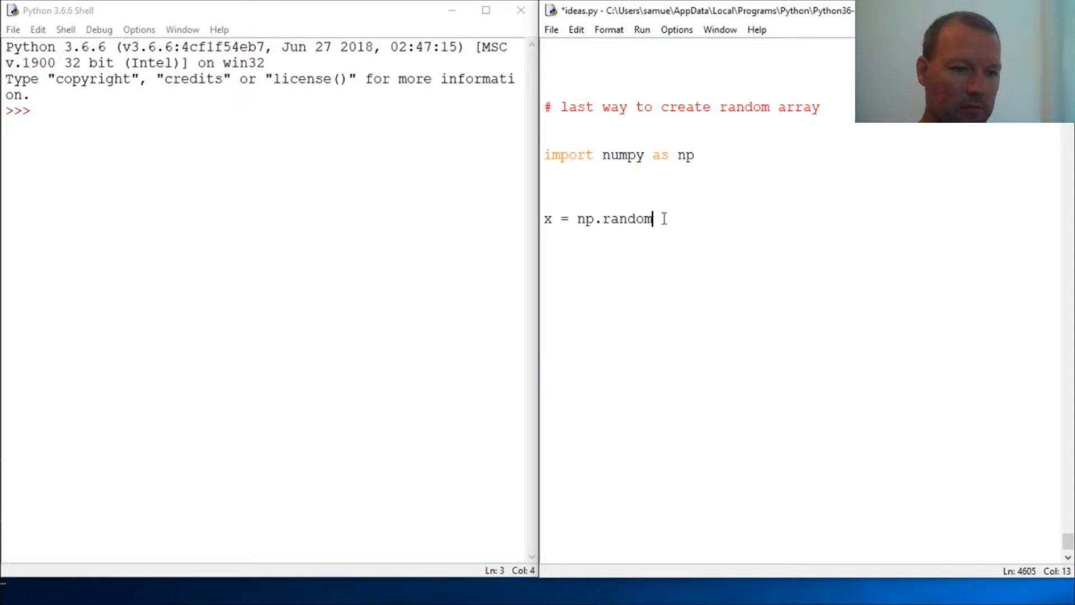
text(.randi)
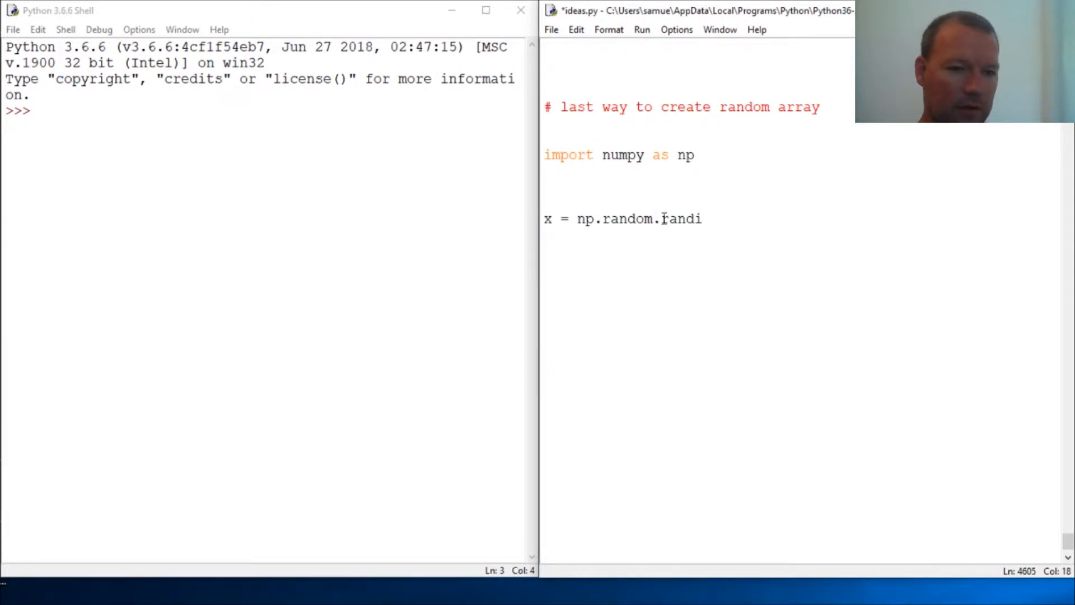
text(nt()
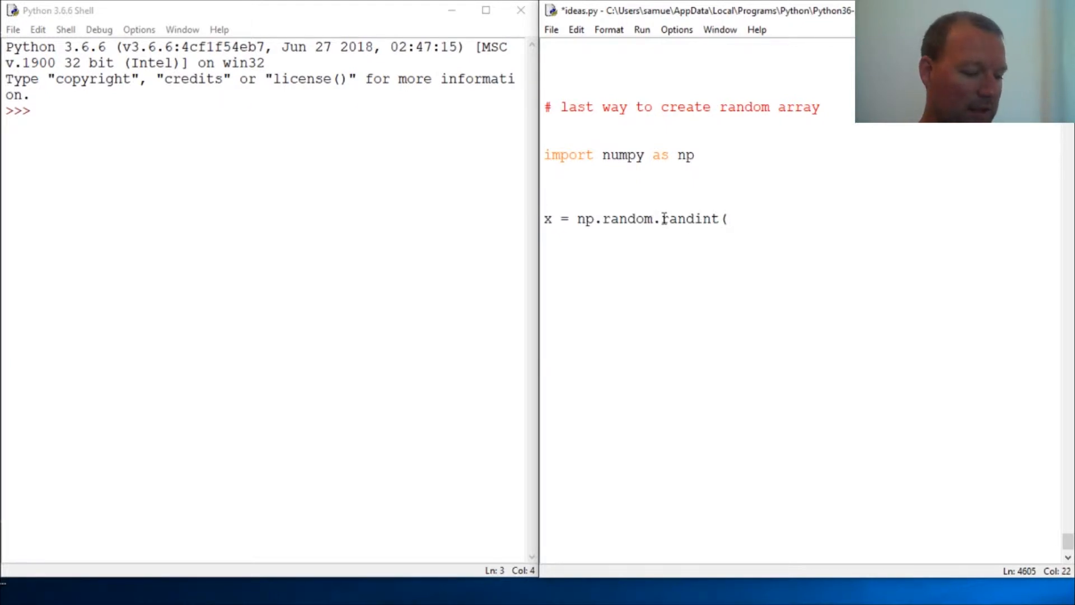
text(9,)
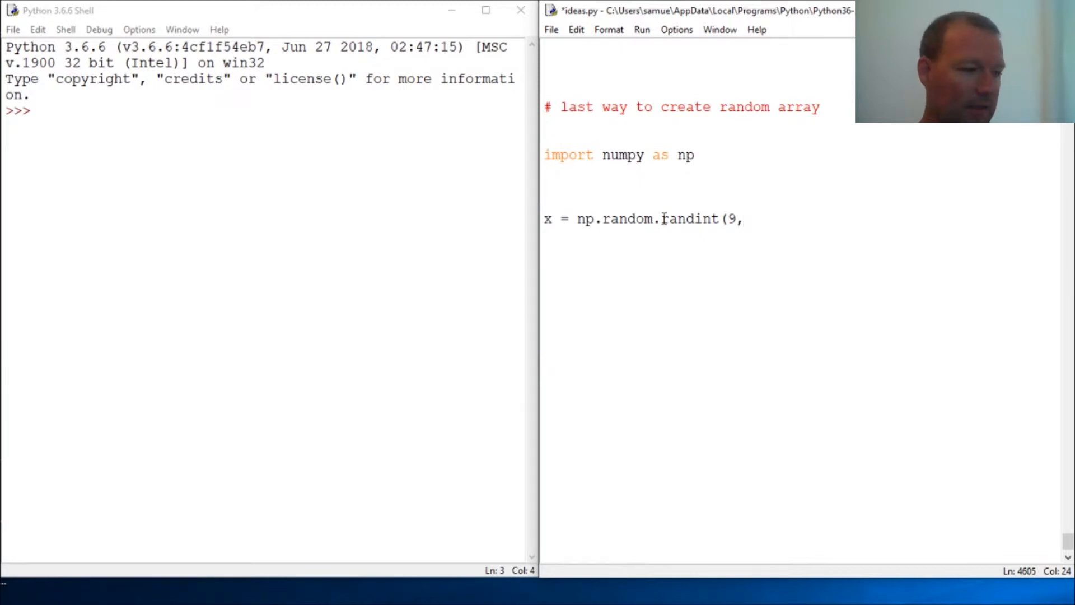
text(s)
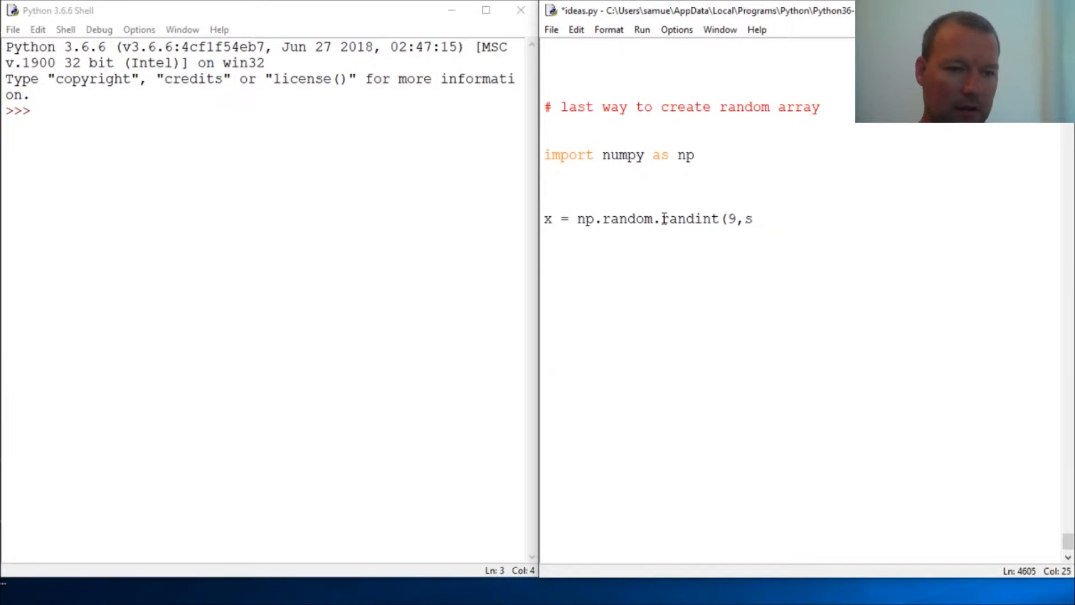
key(ctrl+z)
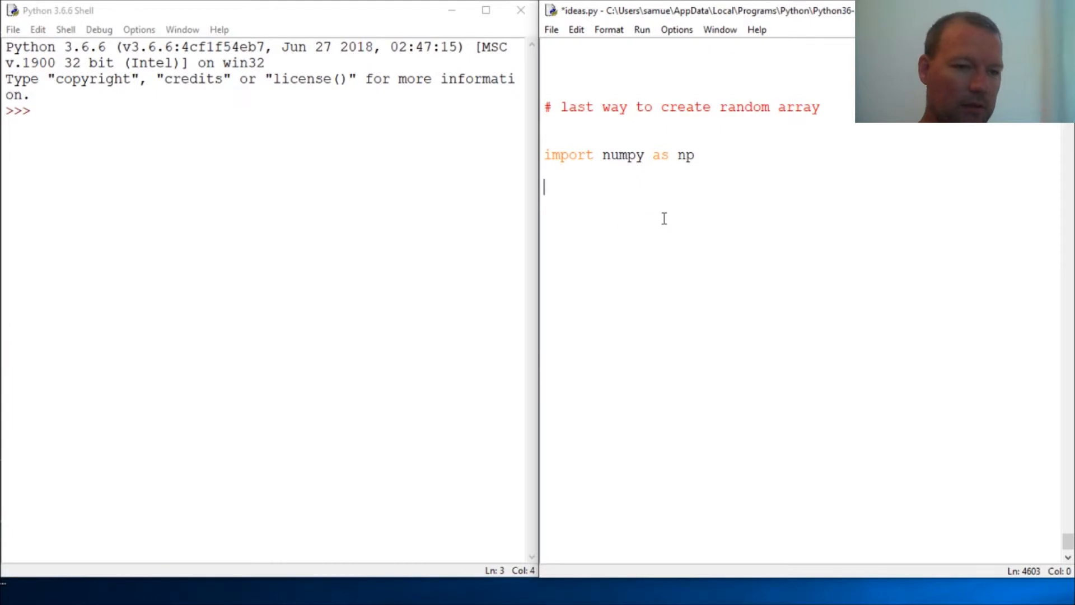
Run ideas.py via Run Module so the shell restarts, then begin a help( call
click(137, 136)
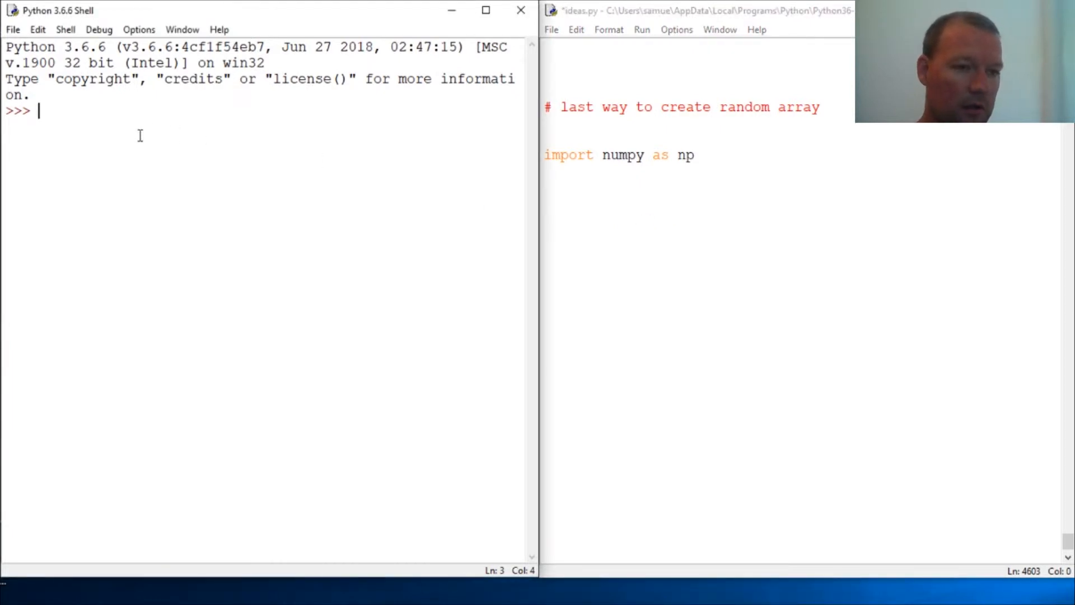
click(792, 268)
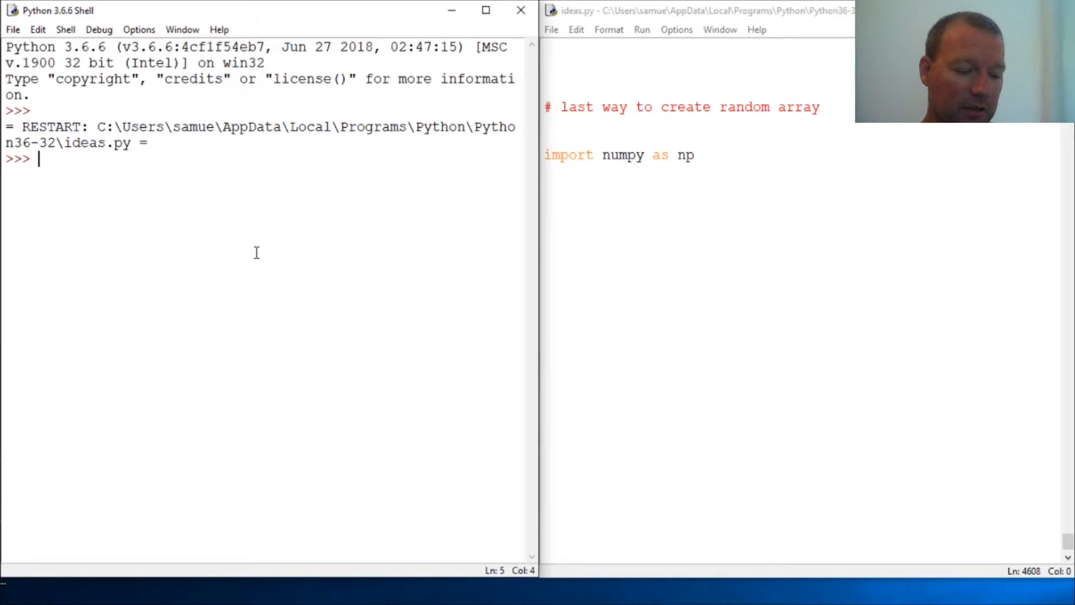
text(hep)
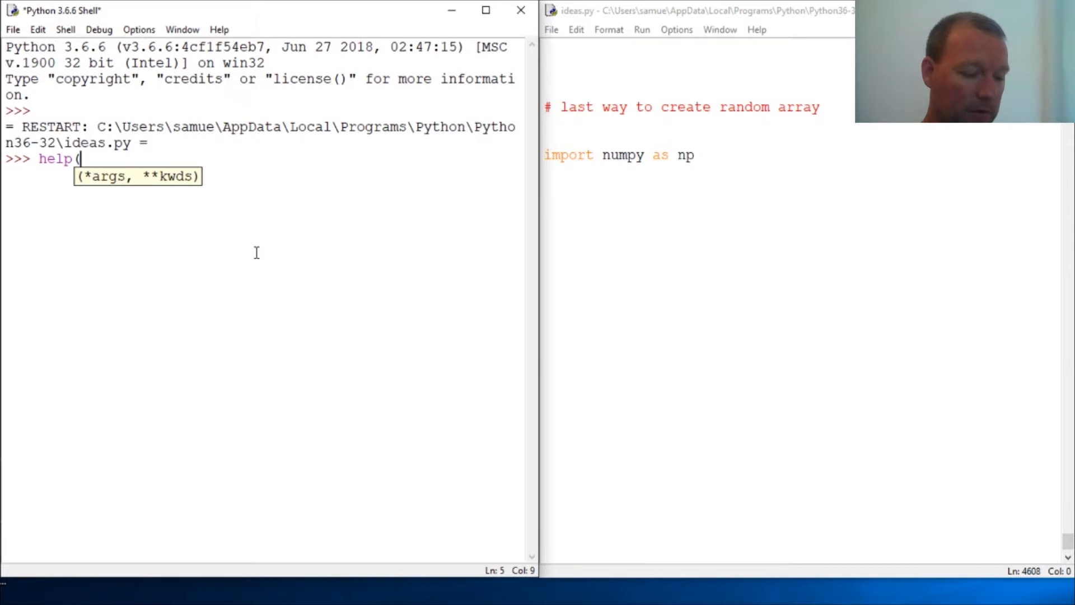
Run help(np.random.randint) in the shell, correcting the misspelled function name
text(np)
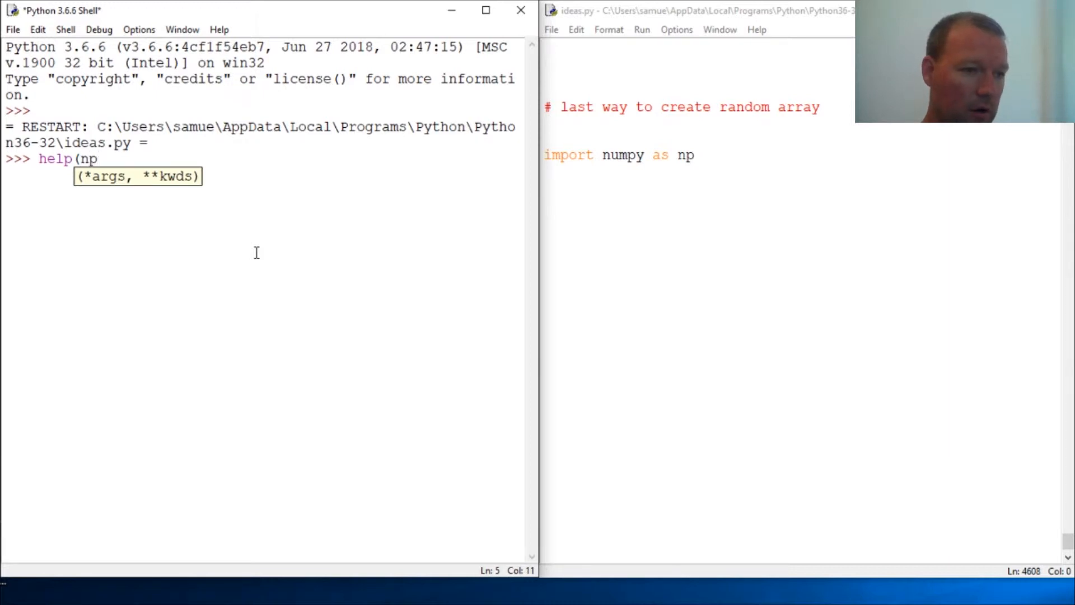
text(.)
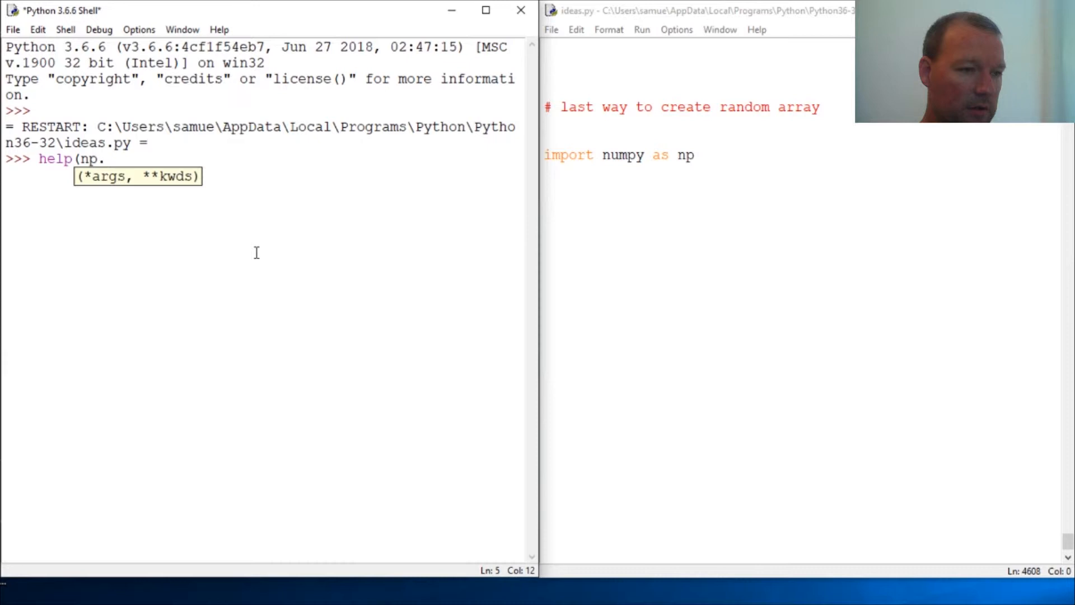
text(random.)
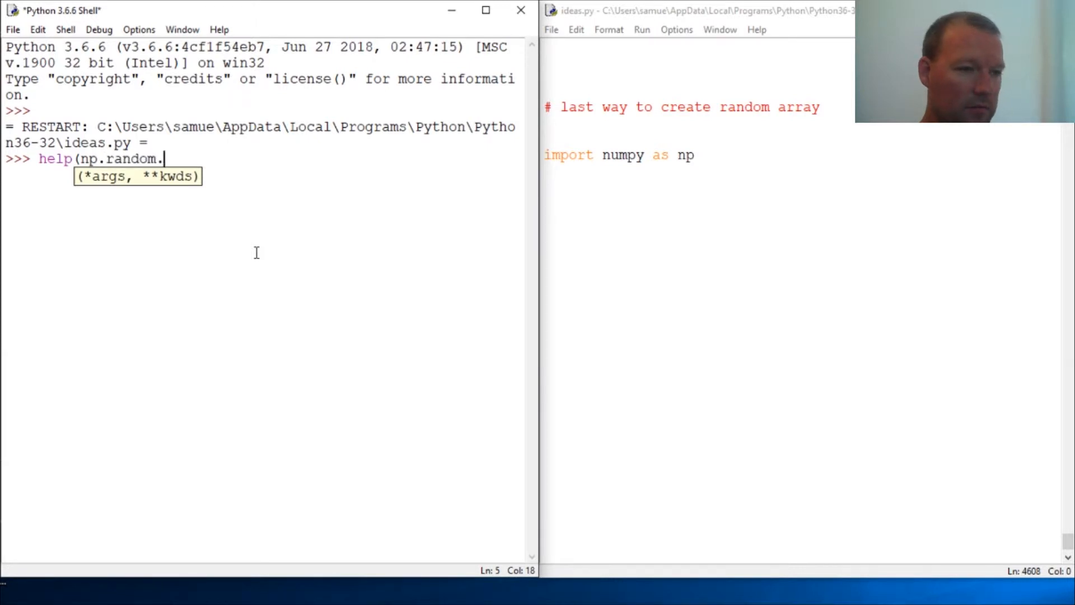
text(rain)
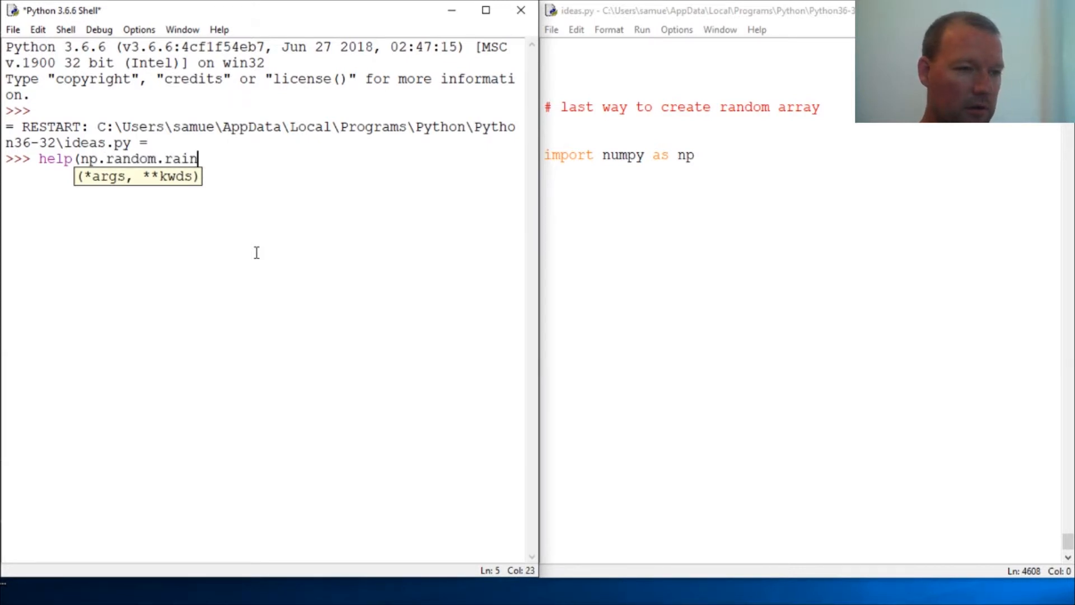
key(Backspace)
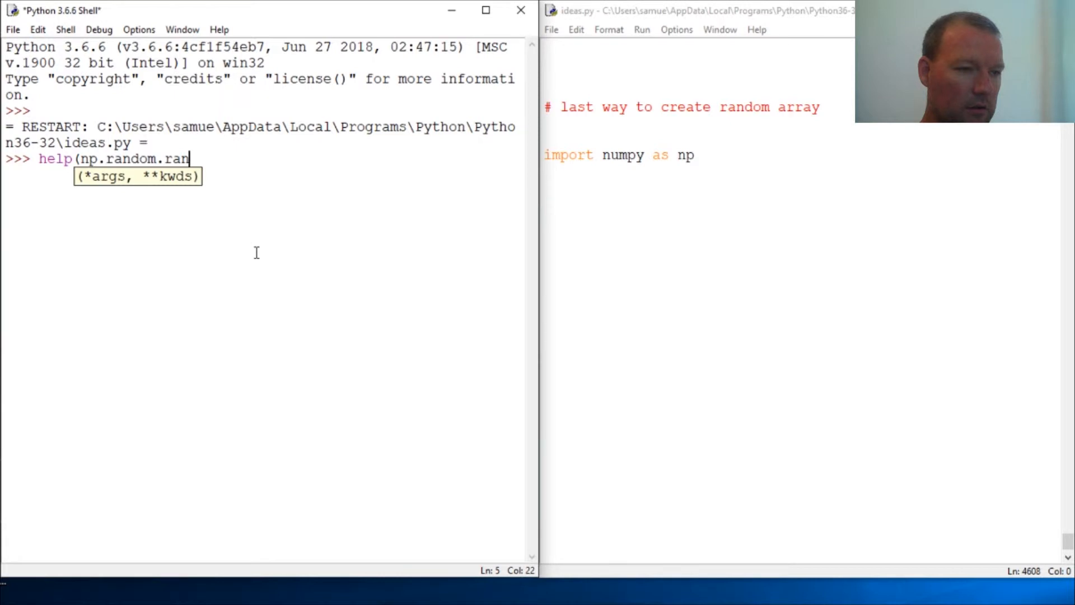
text(dint)
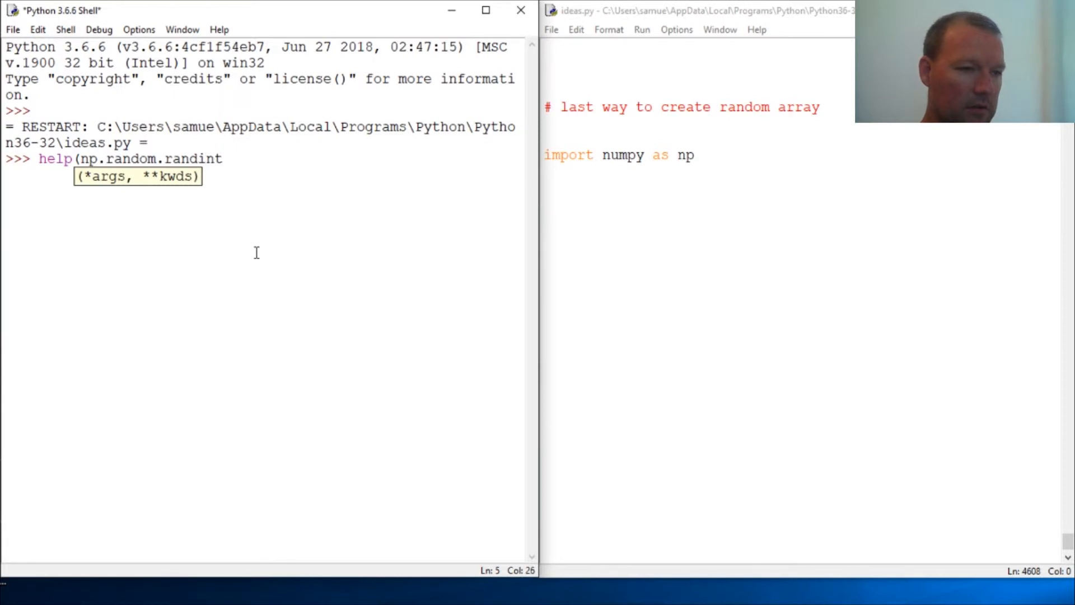
key(Return)
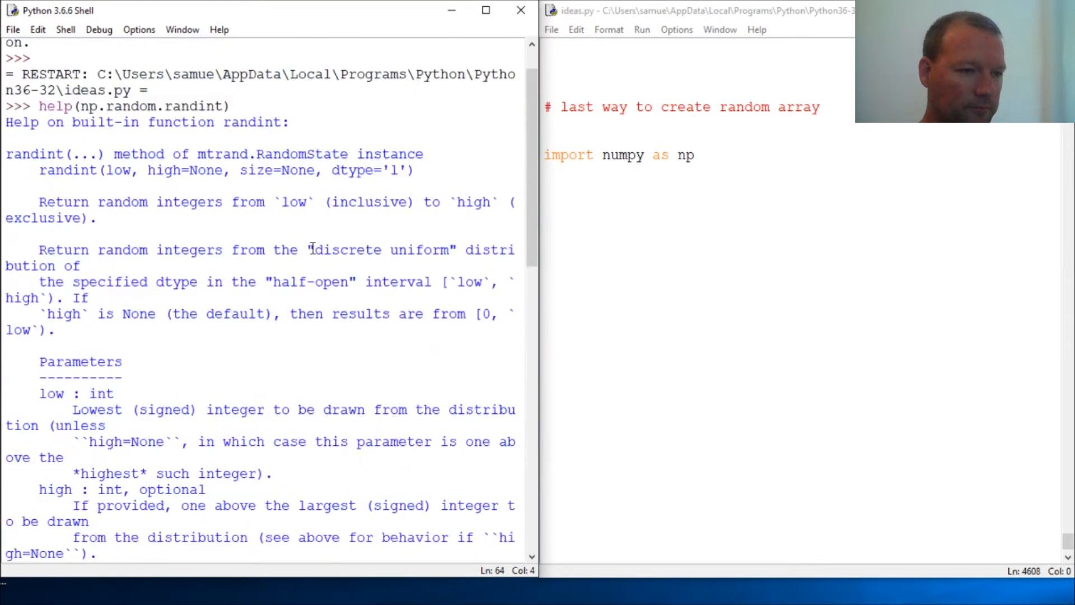
Read through the randint help text down to the Examples section and return to the script
scroll(up, 3)
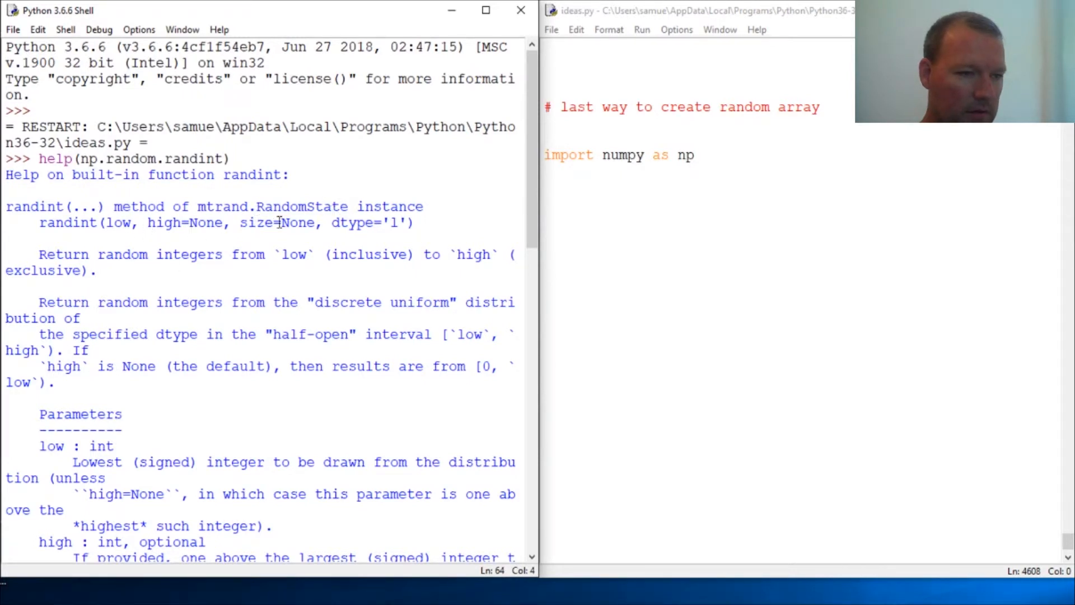
scroll(down, 3)
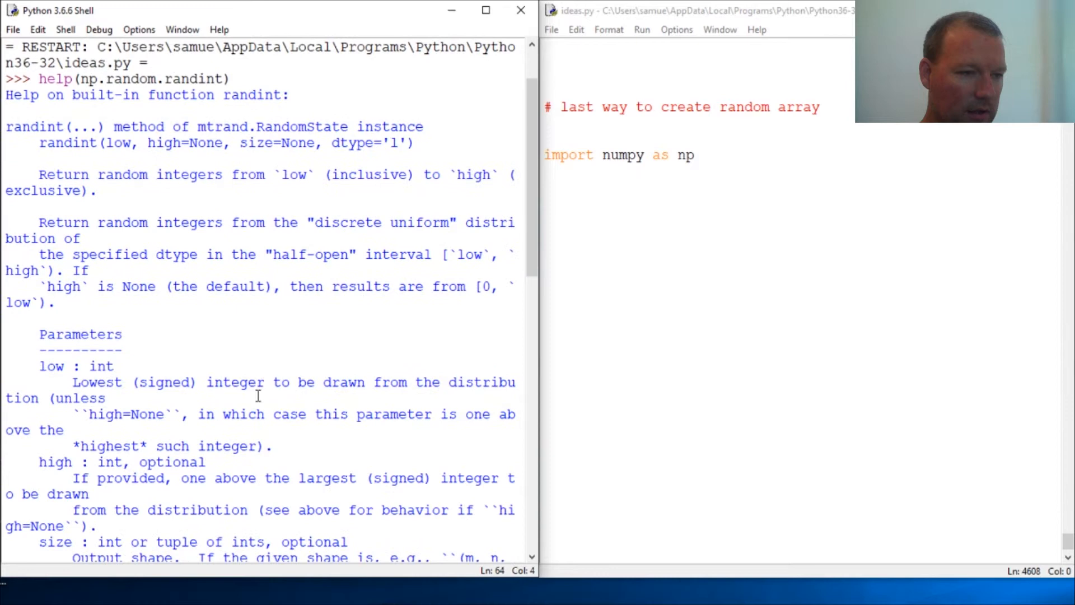
scroll(down, 3)
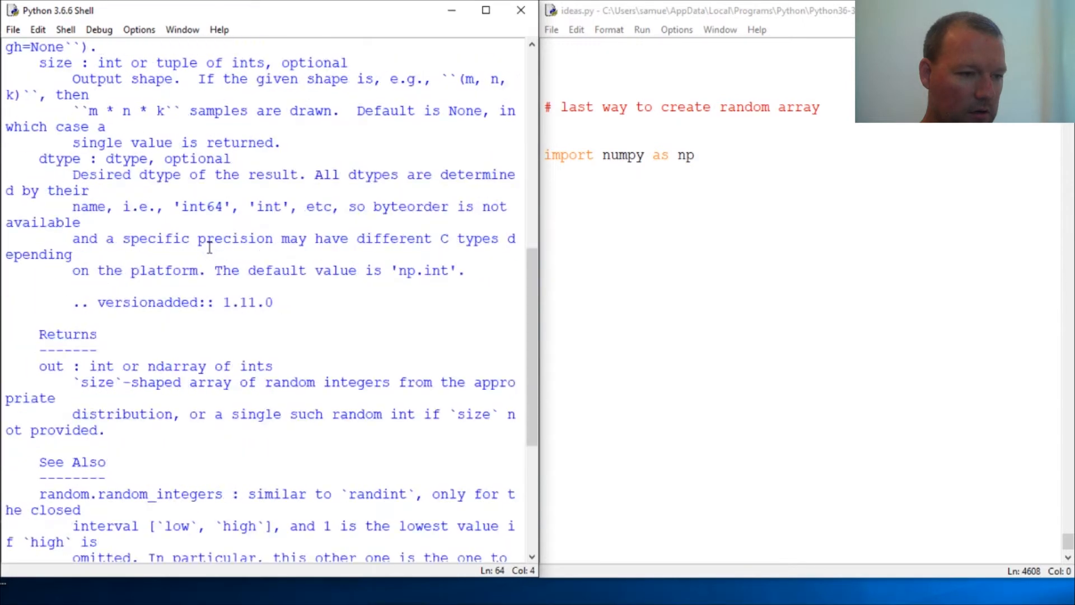
scroll(down, 3)
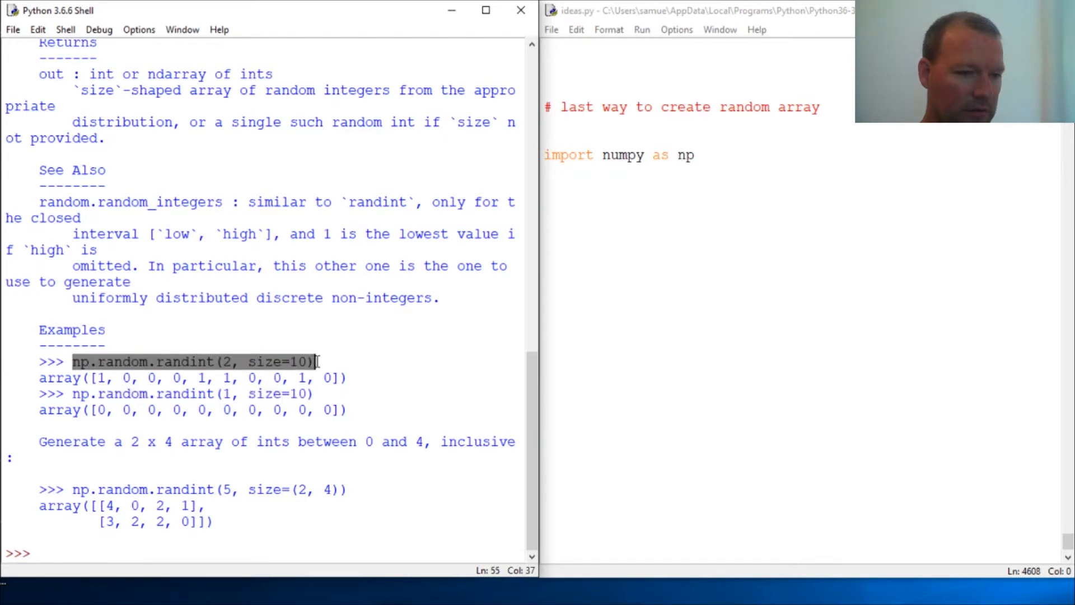
click(671, 177)
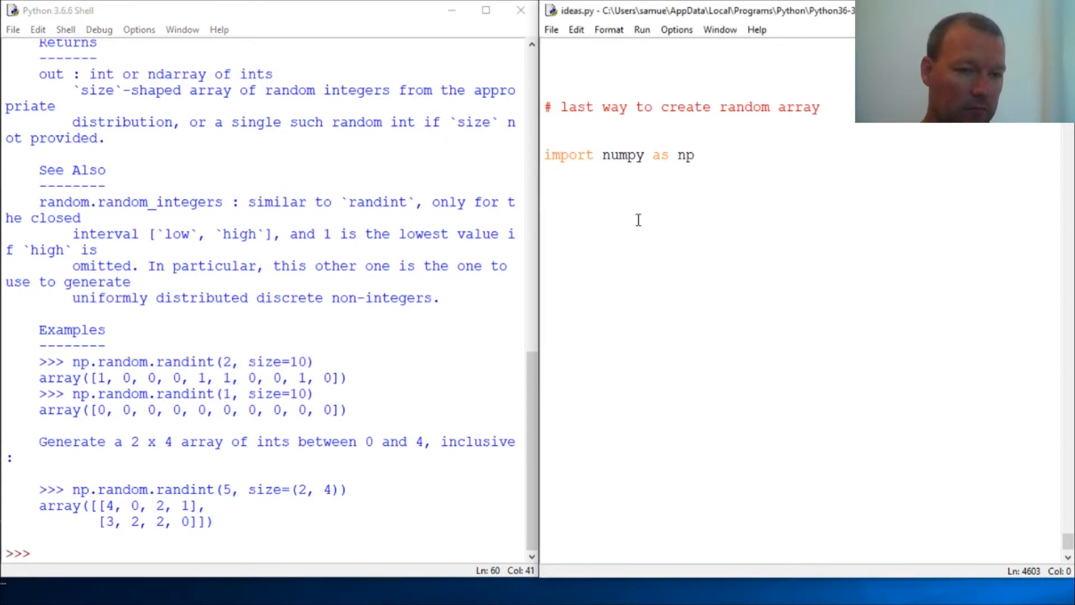
Write x = np.random.randint(9,size(3,3)) in ideas.py
text(x =)
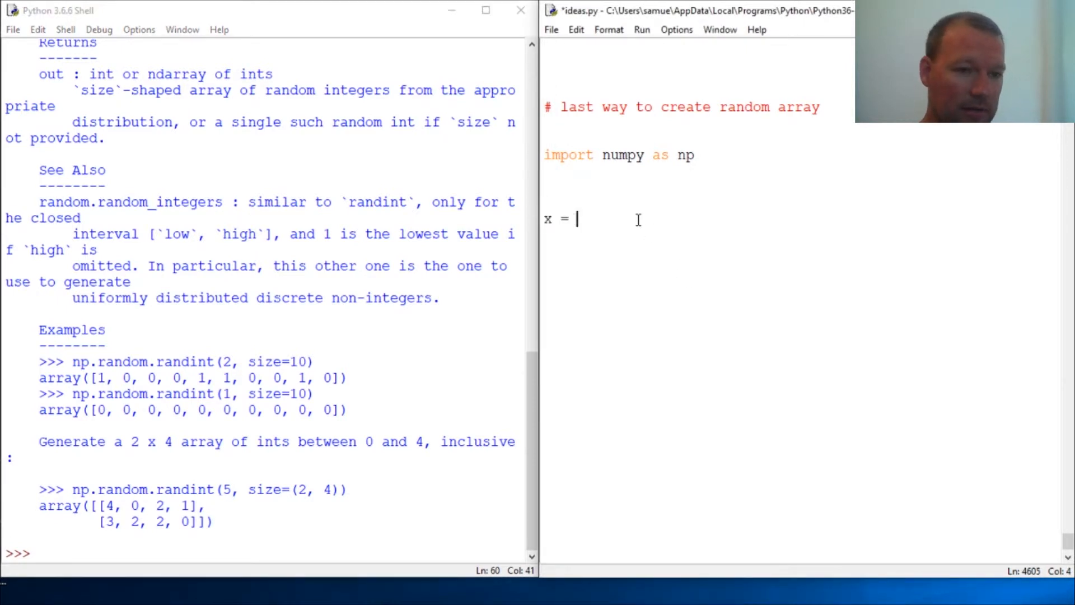
text(np.)
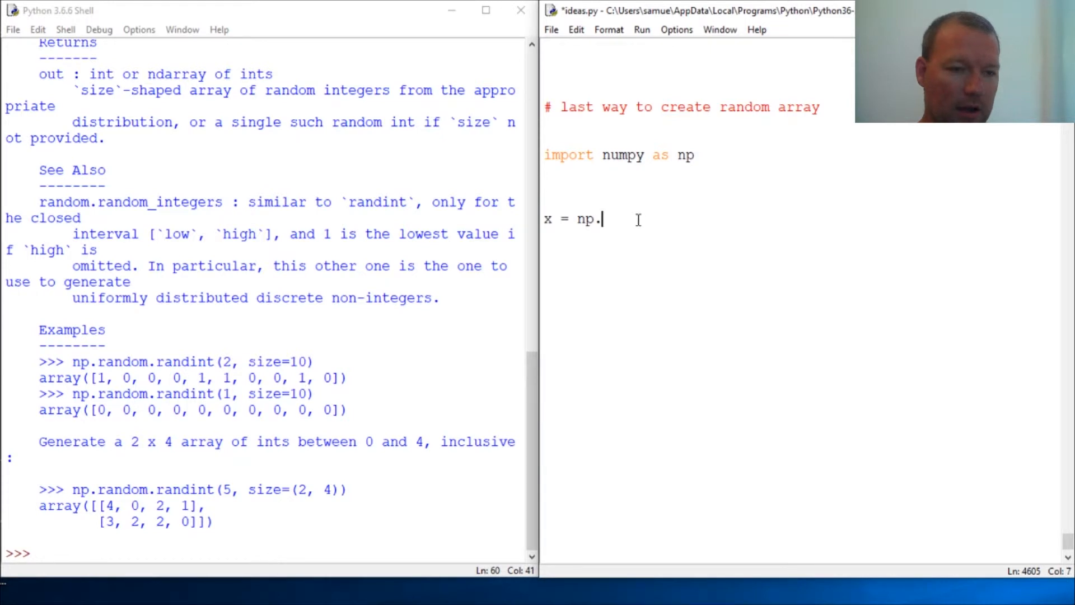
text(random.)
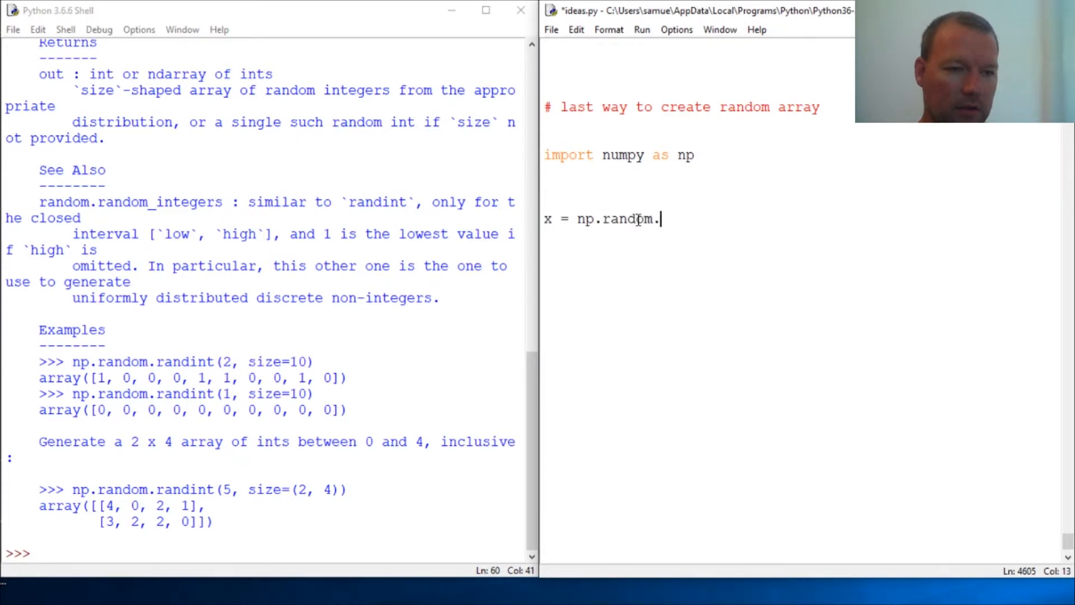
text(randint()
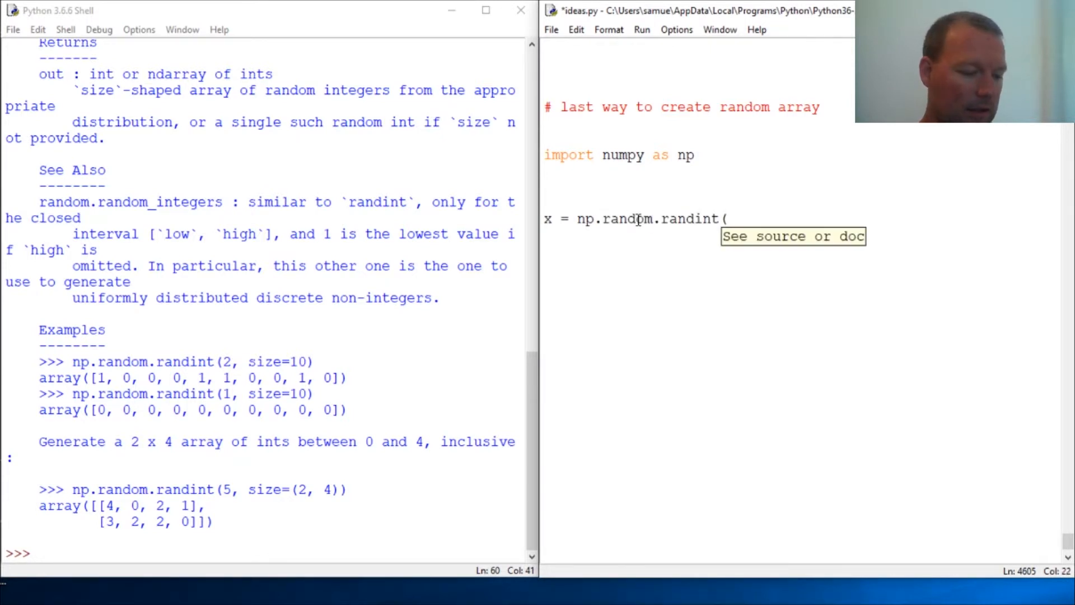
text(9)
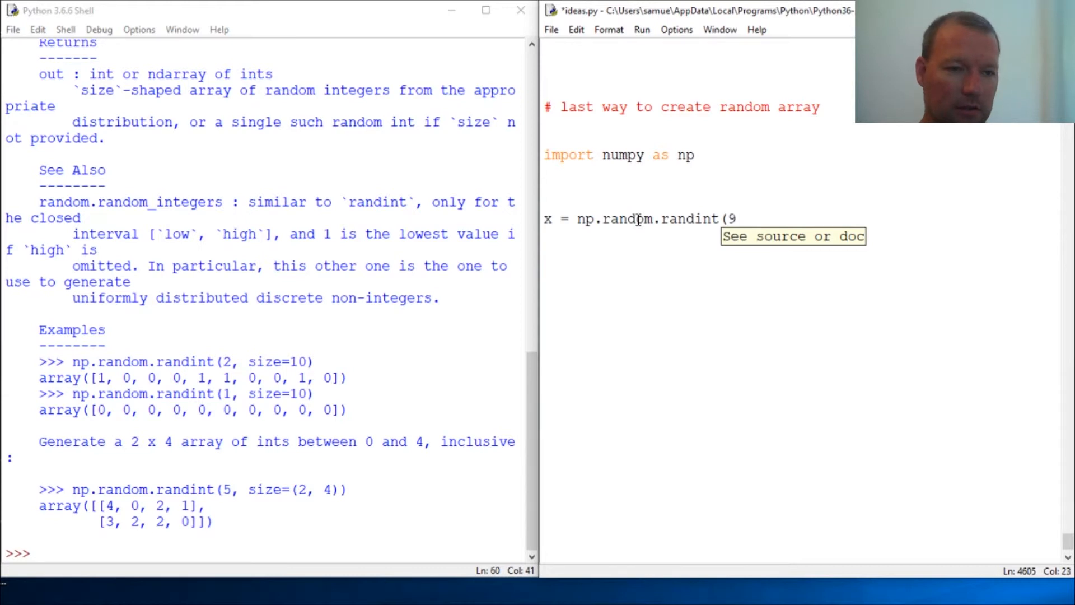
text(,size)
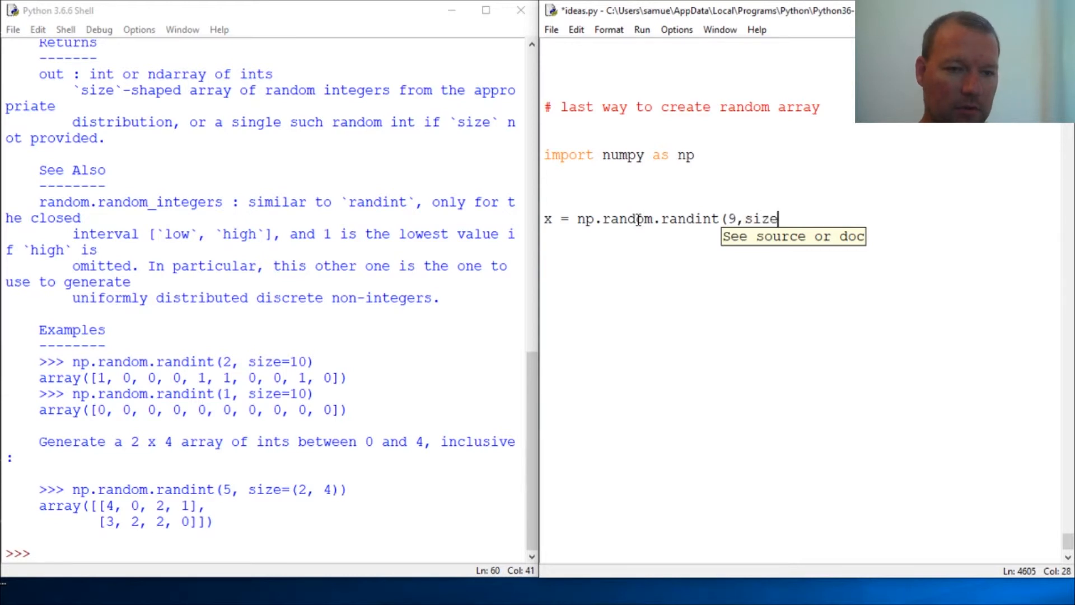
text((3,3)
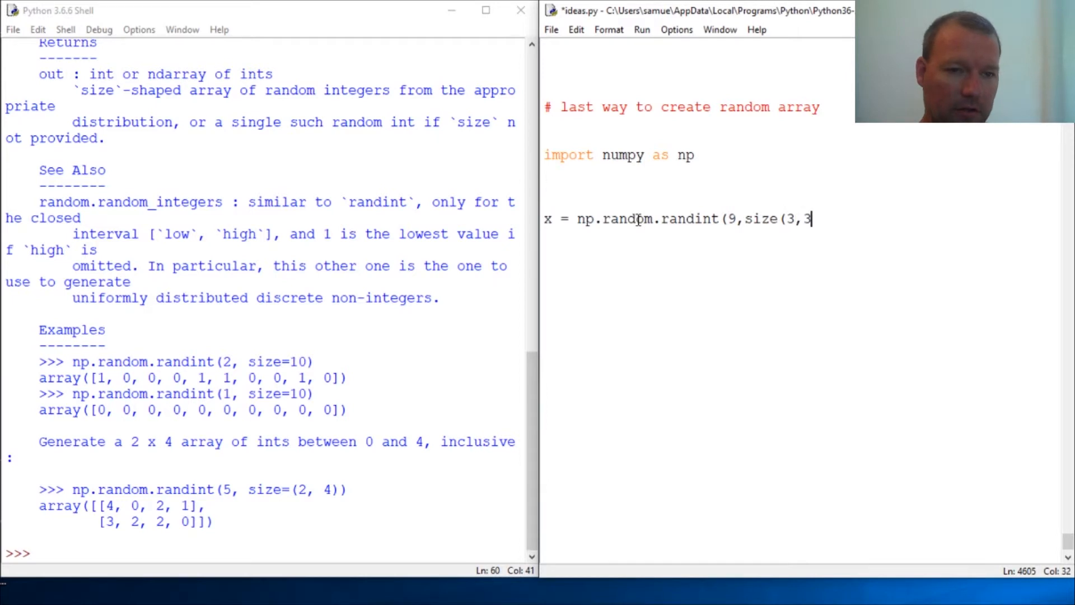
text()))
text(print(x))
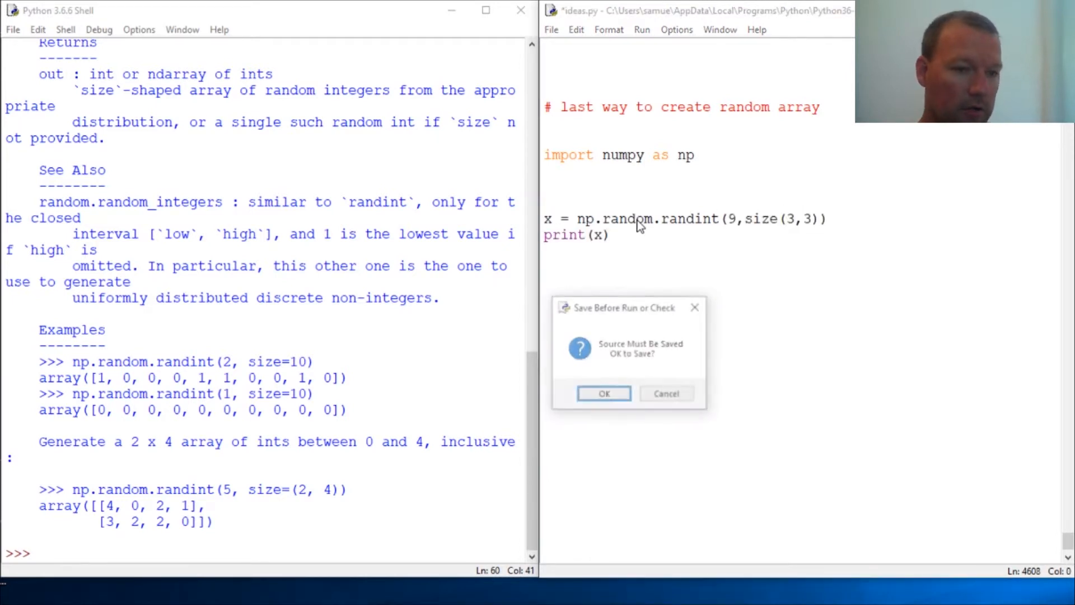
Save and run, then fix the NameError by changing size(3,3) to size=(3,3) and rerun
click(603, 393)
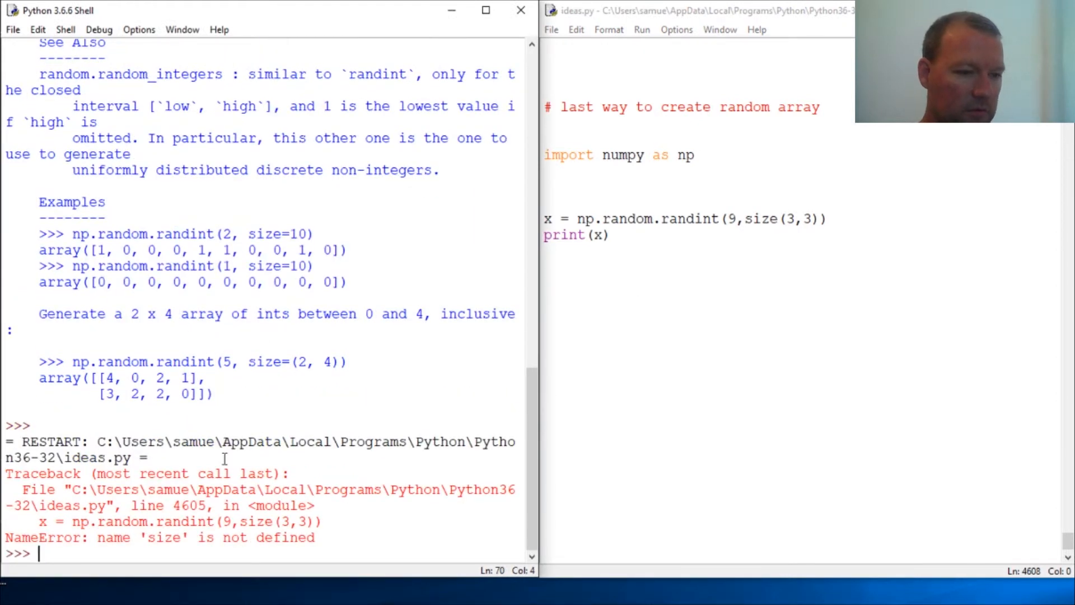
click(774, 219)
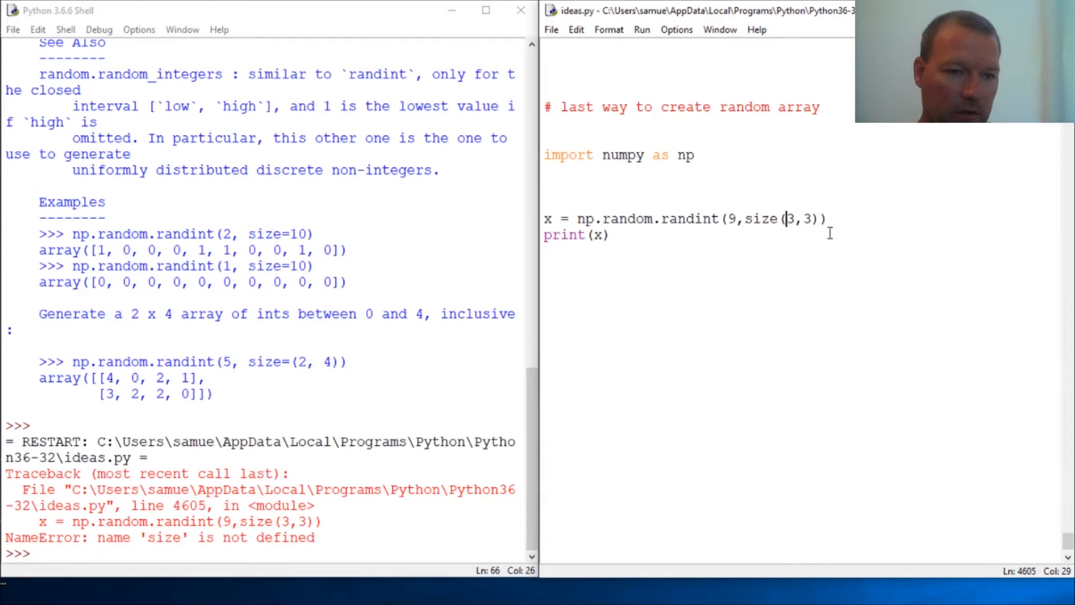
text(=)
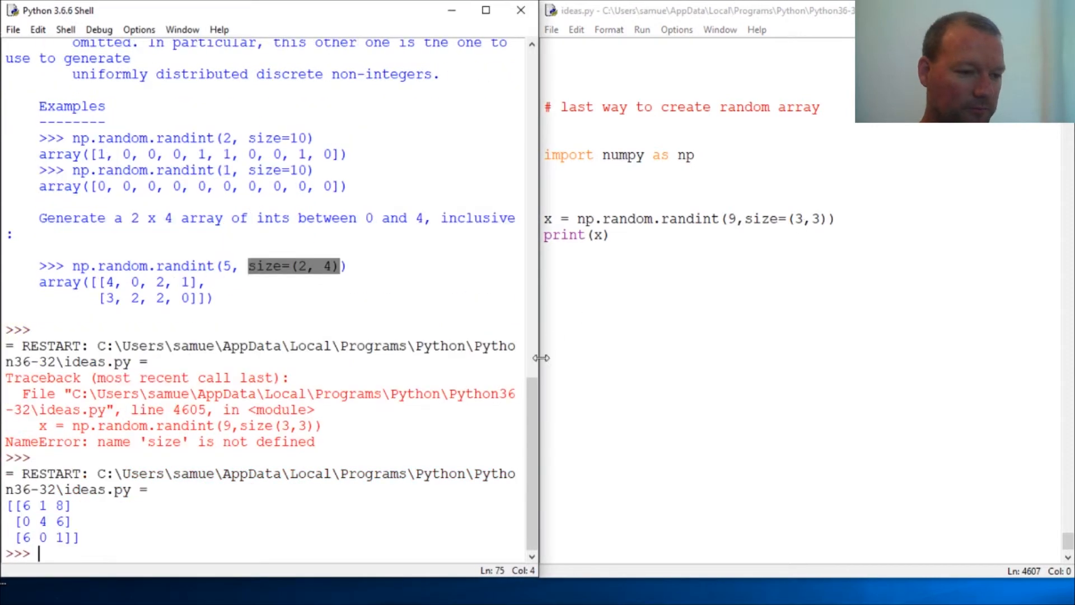
click(753, 331)
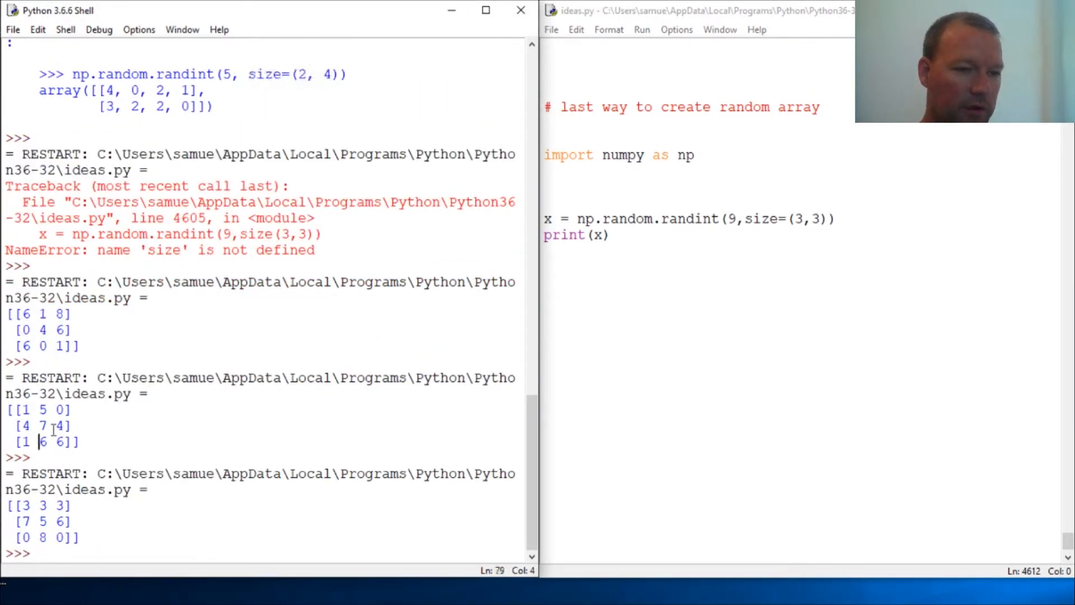
Insert a blank line between the randint assignment and print(x) in ideas.py
click(835, 218)
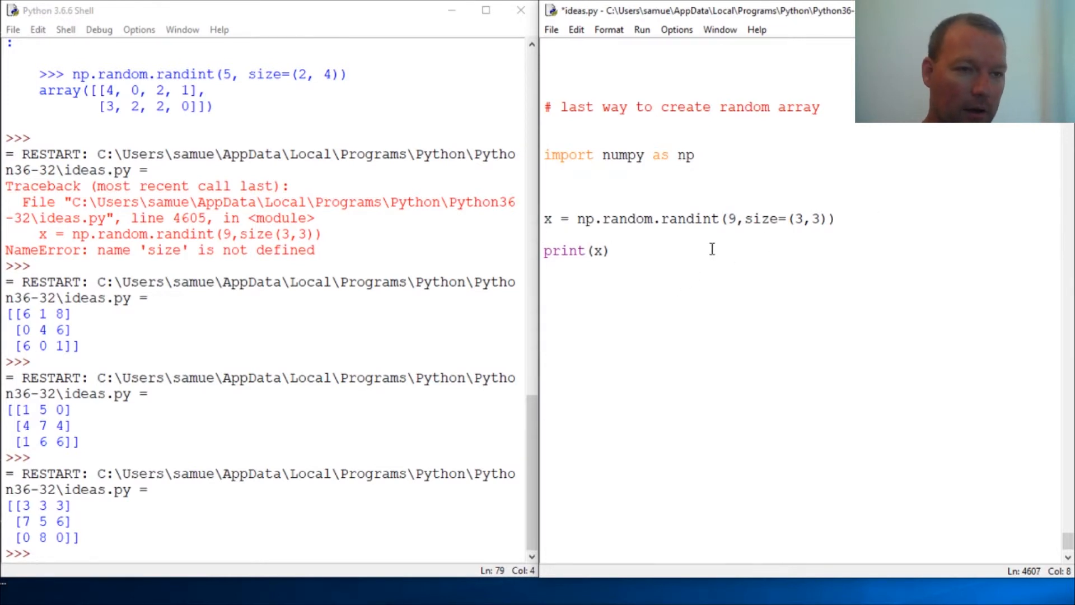
click(609, 249)
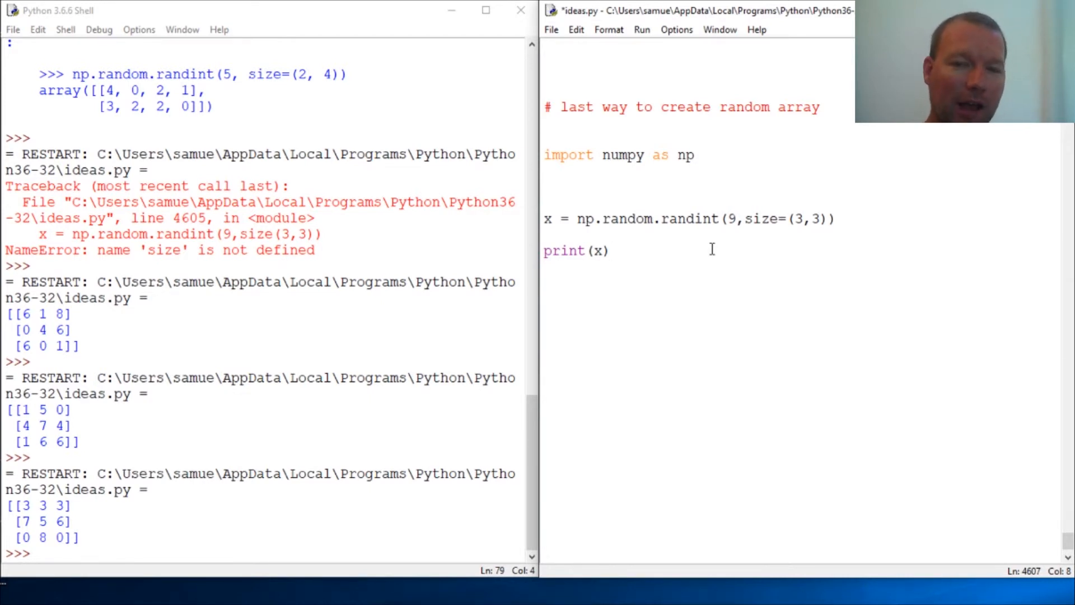
click(609, 249)
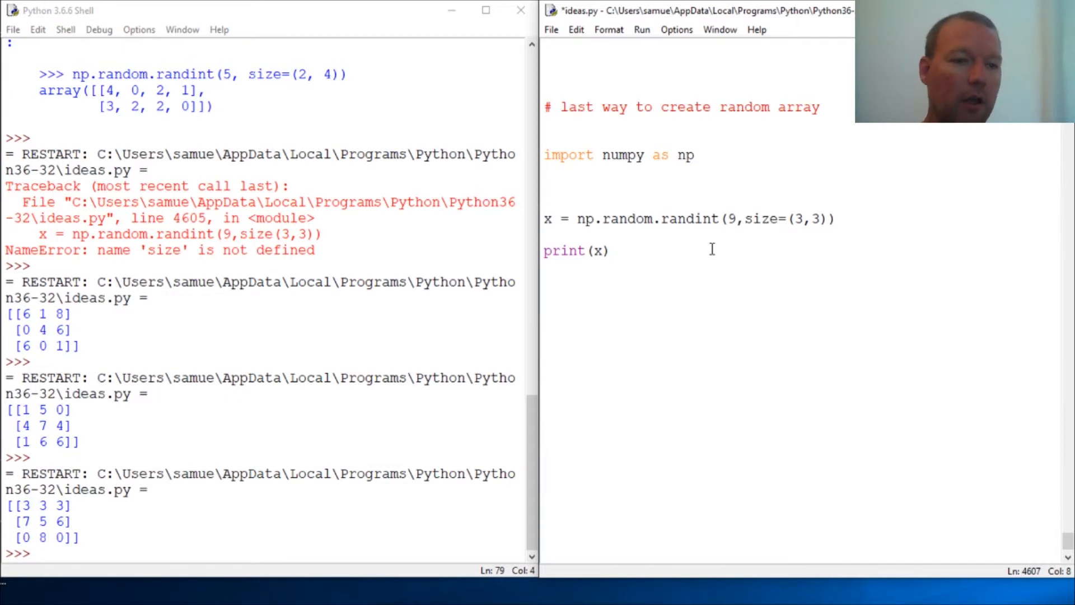
click(609, 249)
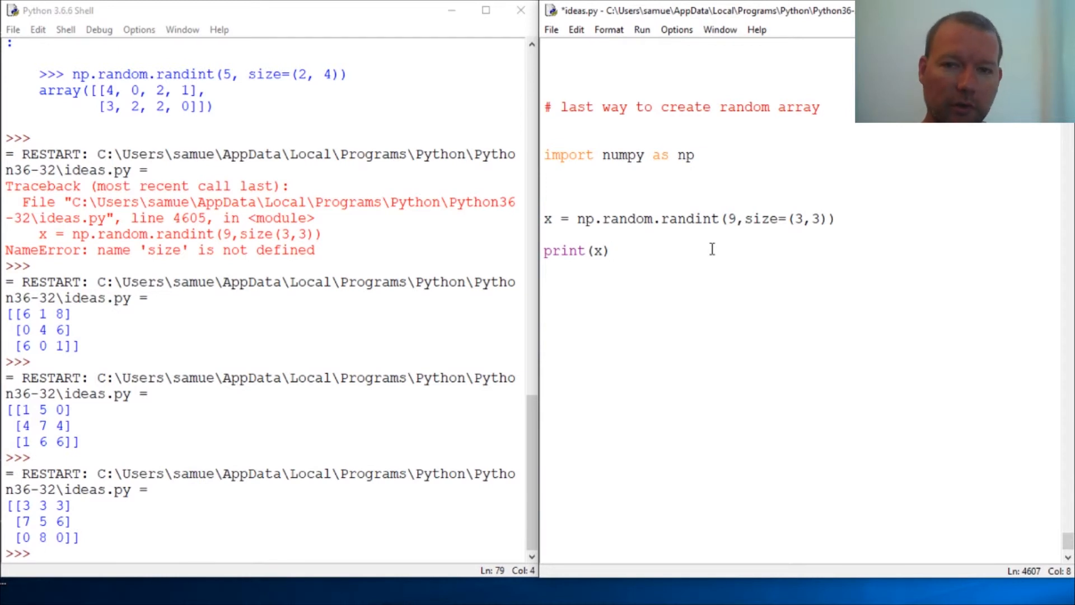
click(610, 249)
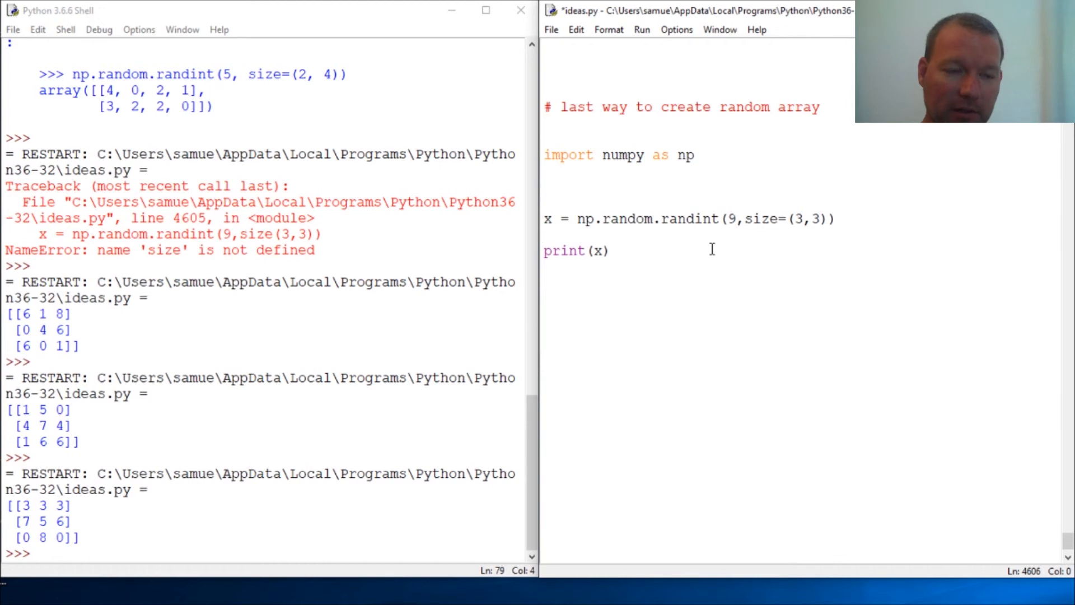
click(545, 234)
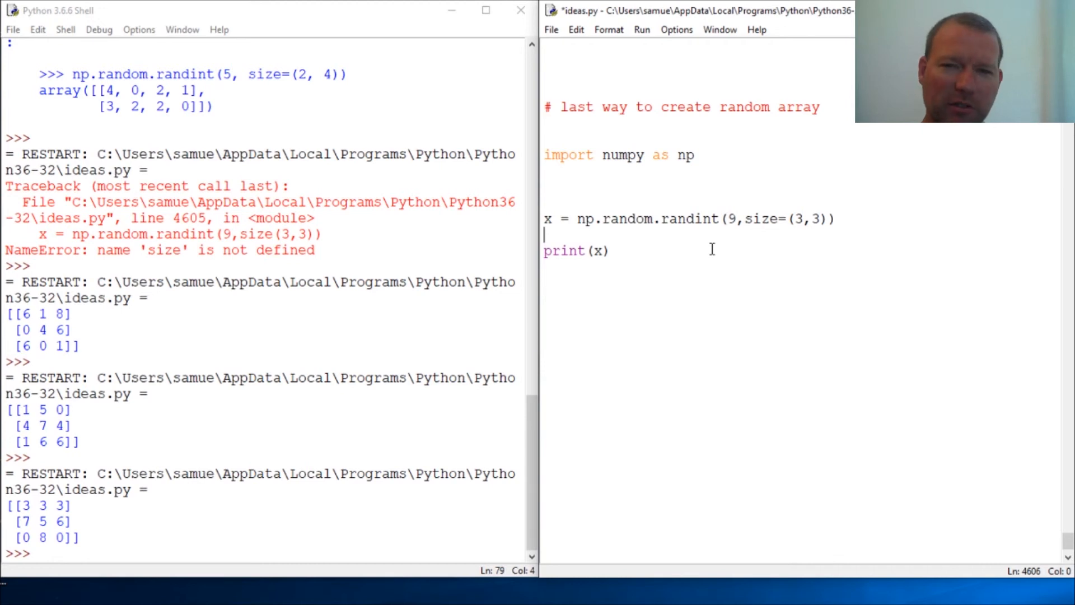